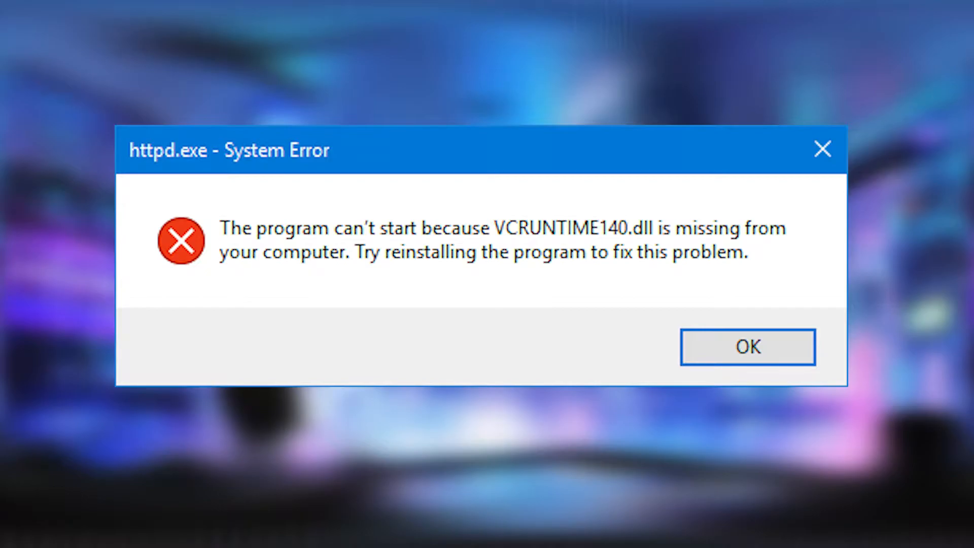
- Dismiss the httpd.exe System Error about the missing VCRUNTIME140.dll
click(748, 347)
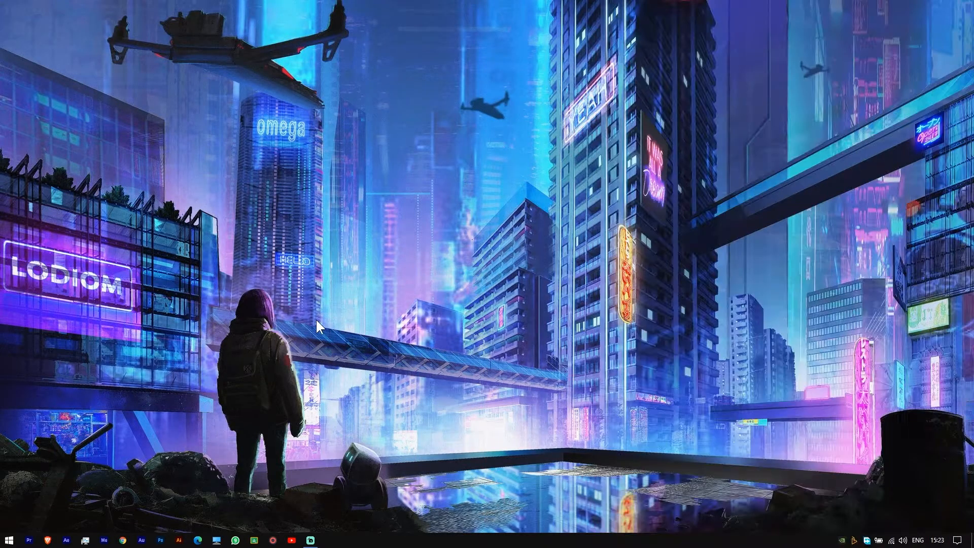
- Search DLL-files.com for vcruntime140.dll
text(dll-files.com)
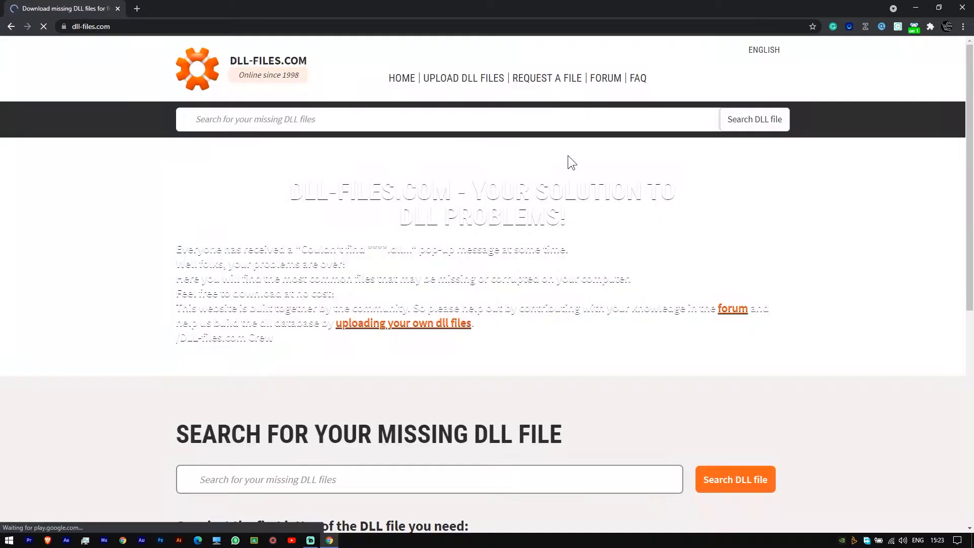
click(435, 120)
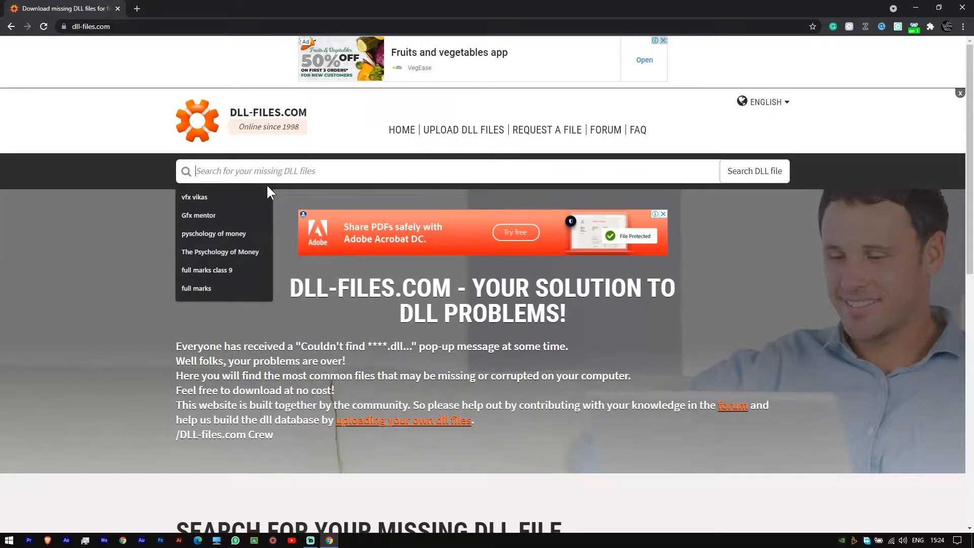
text(vcruntim140.dll)
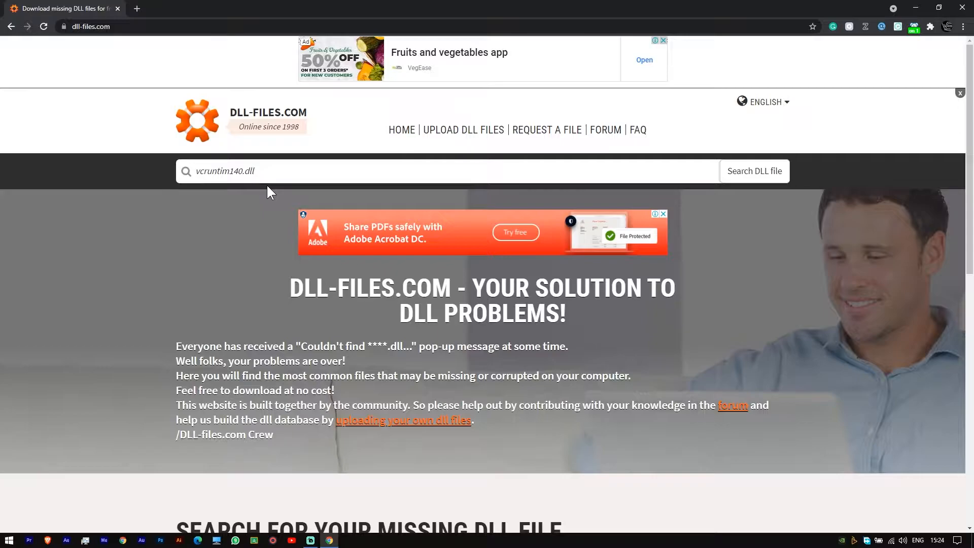
click(754, 170)
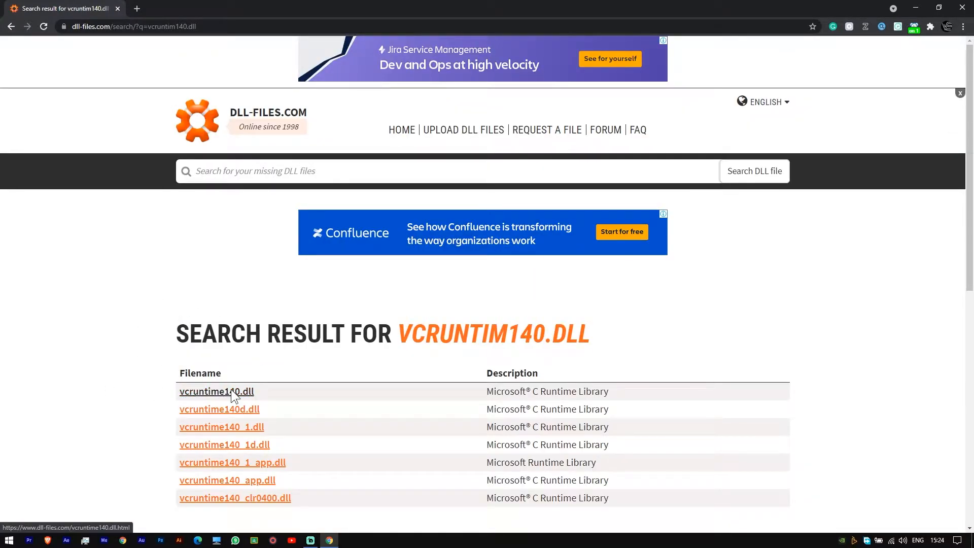
- Show the vcruntime140.dll page's 32-bit and 64-bit download listings
click(216, 391)
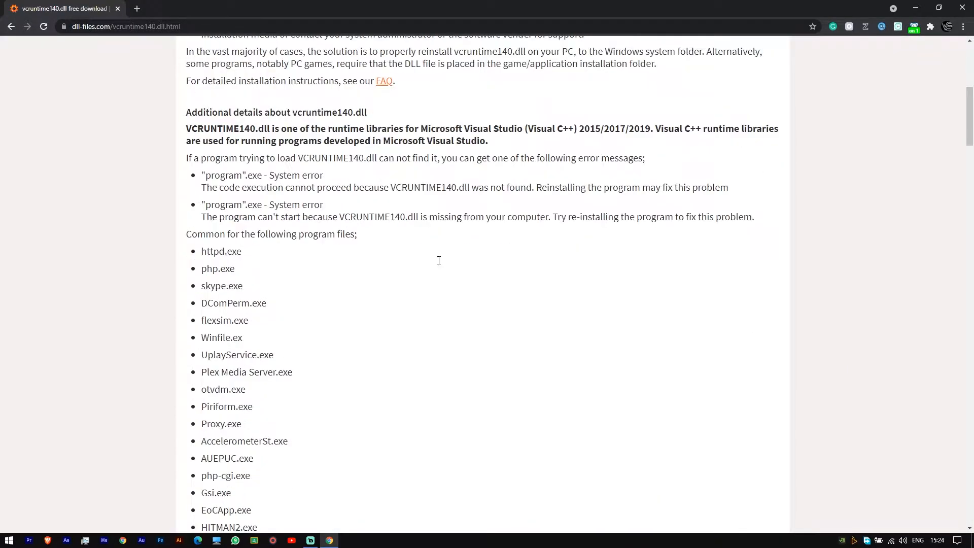
scroll(down, 3)
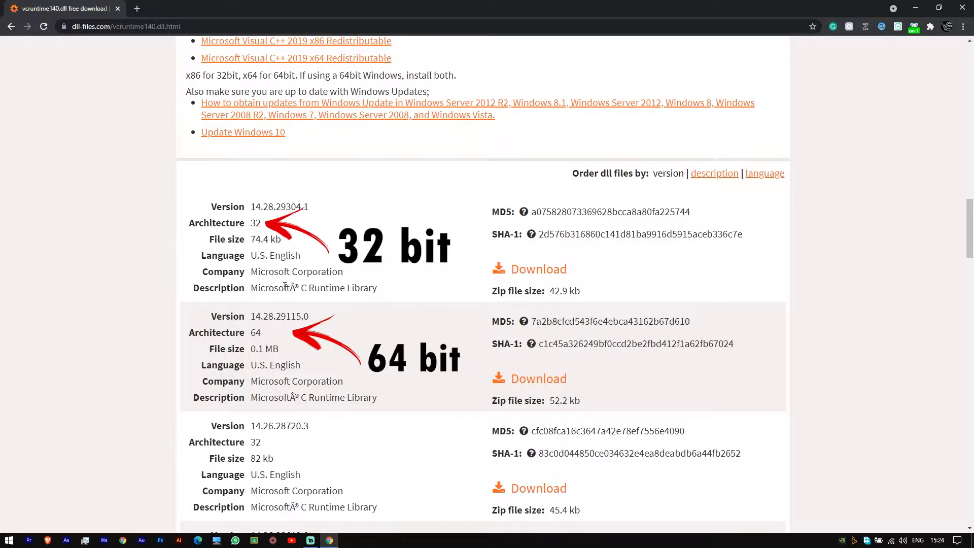
- Check This PC's system properties, confirming a 64-bit operating system
double_click(254, 333)
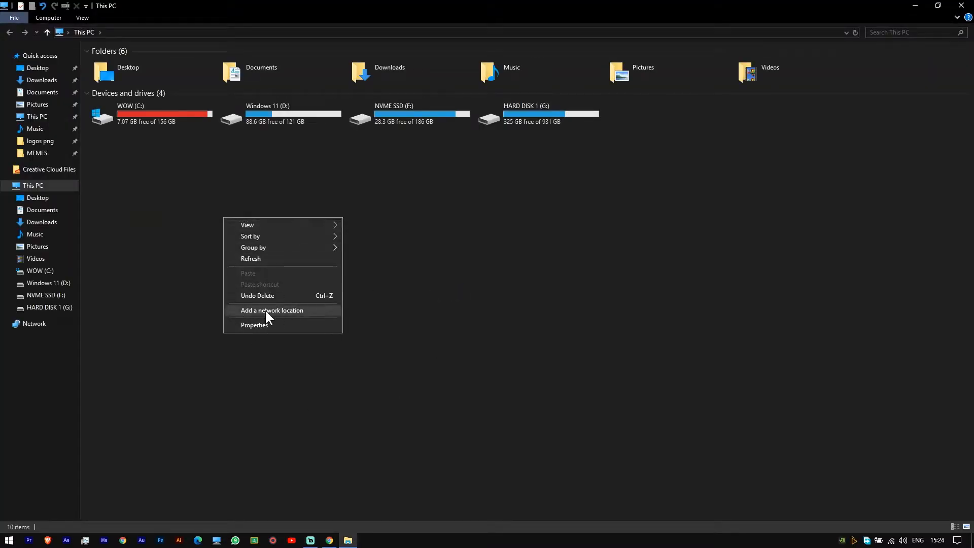
click(254, 325)
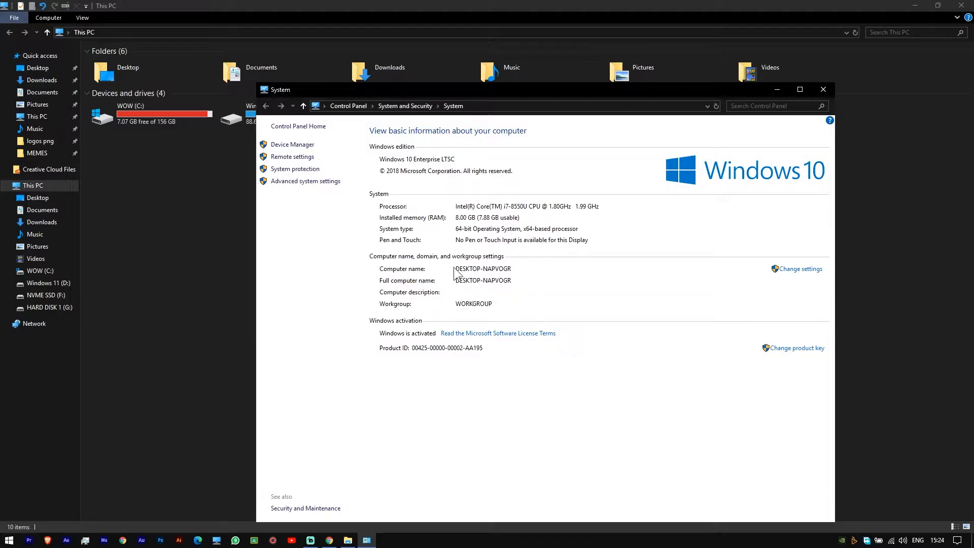
mouse_move(502, 243)
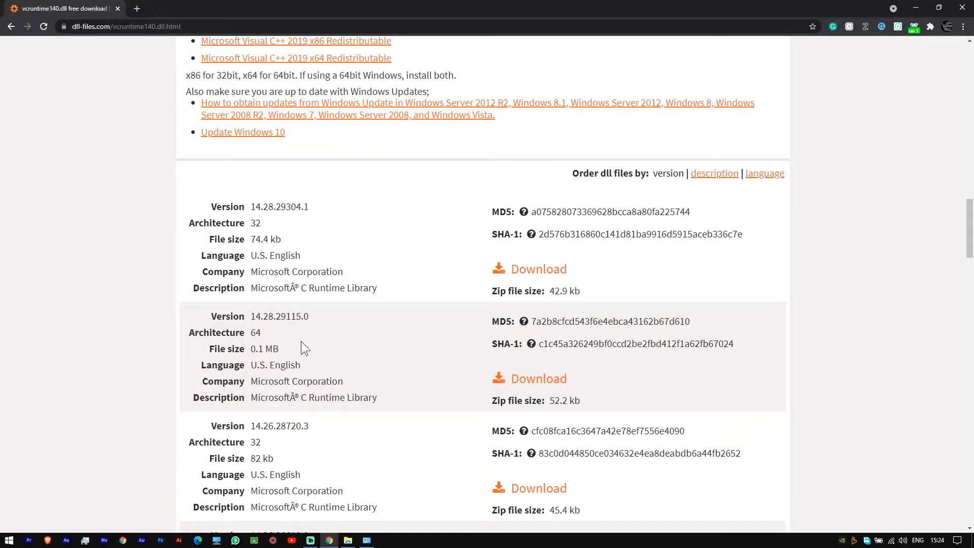
mouse_move(539, 378)
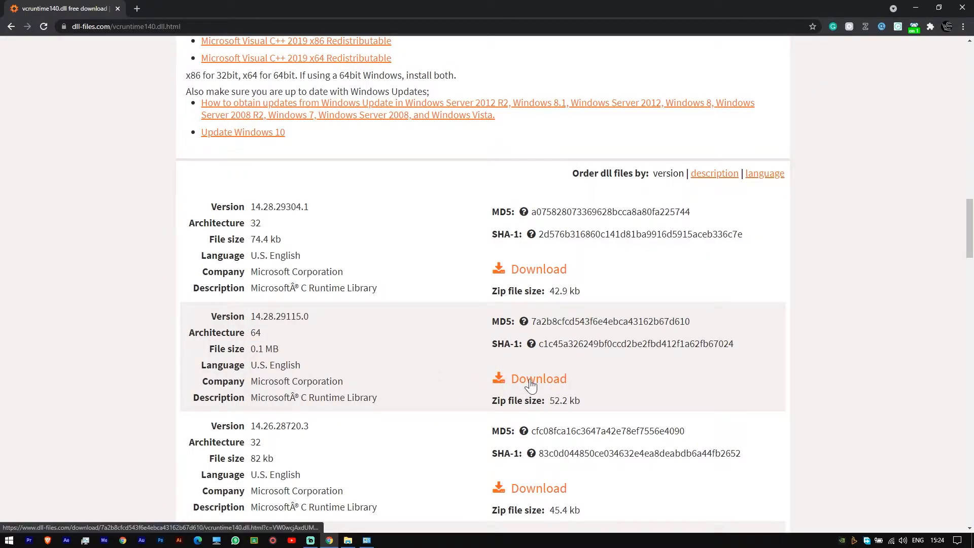
- Download the 64-bit vcruntime140.dll as vcruntime140.zip and switch to File Explorer
click(538, 379)
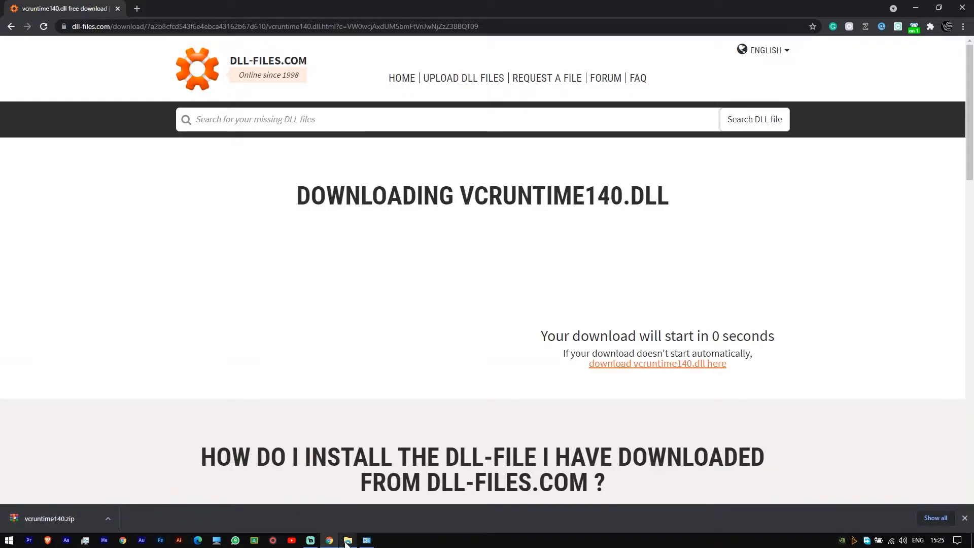
click(349, 539)
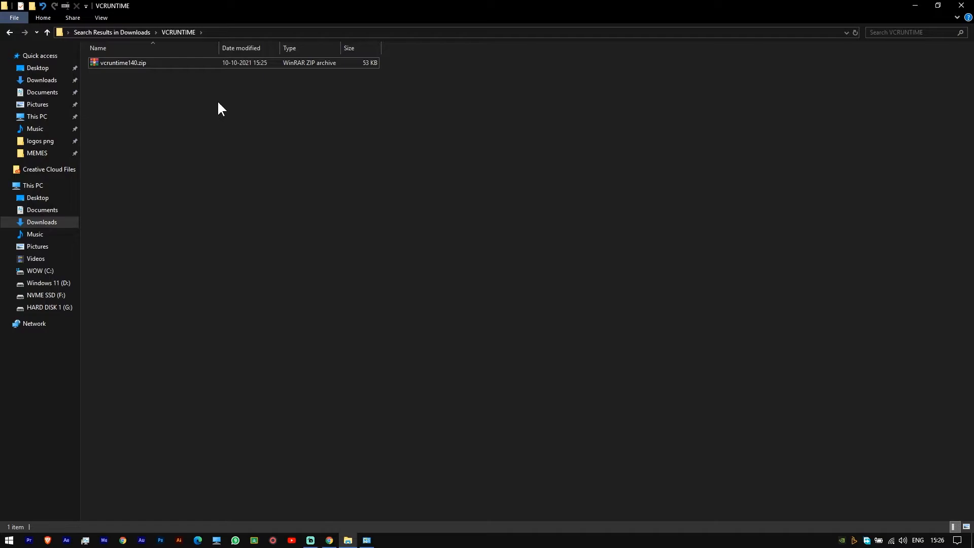
mouse_move(201, 111)
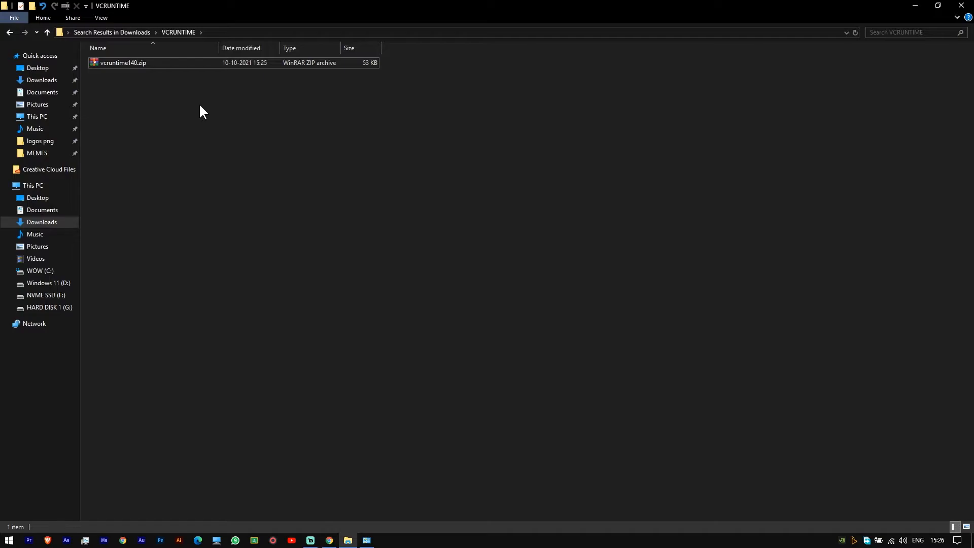
- Extract vcruntime140.zip into a vcruntime140 folder holding vcruntime140.dll and README.txt
right_click(123, 63)
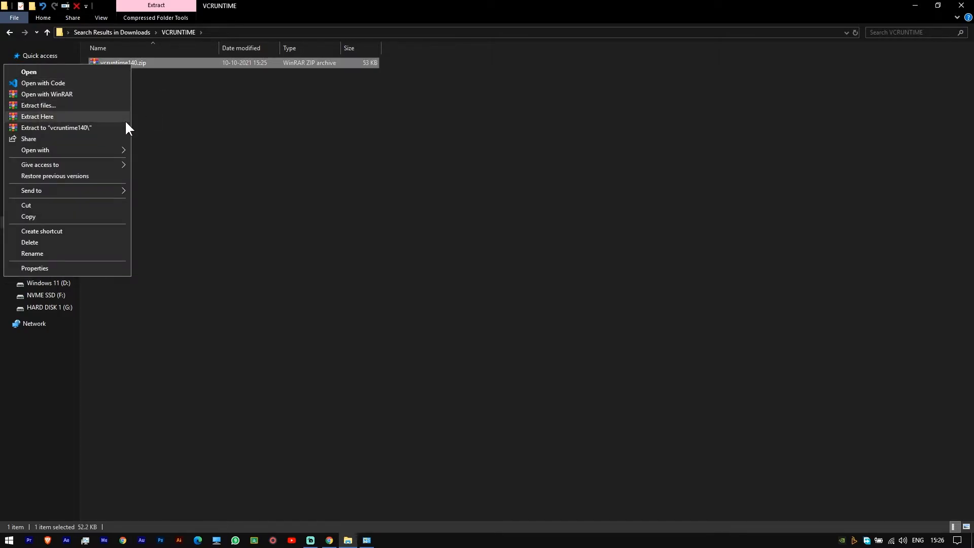
mouse_move(67, 135)
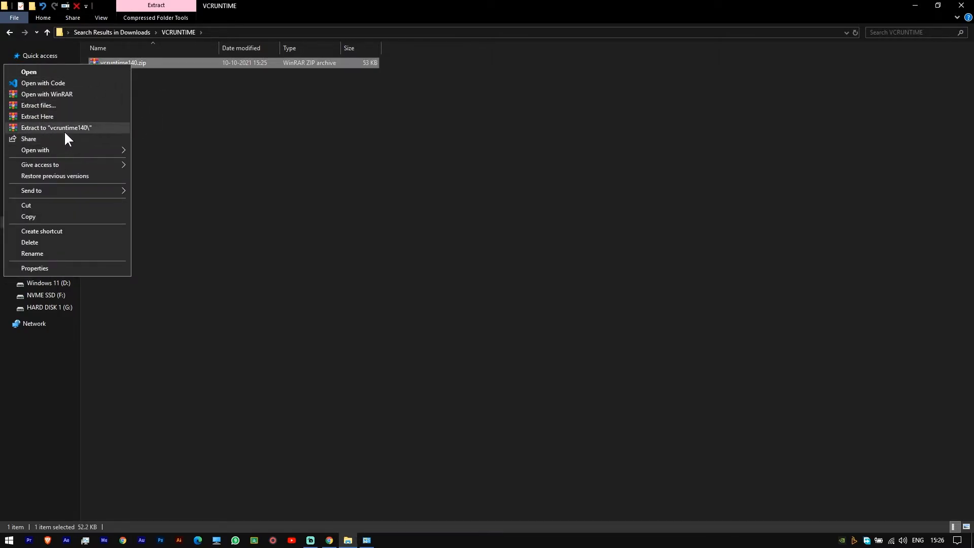
click(56, 128)
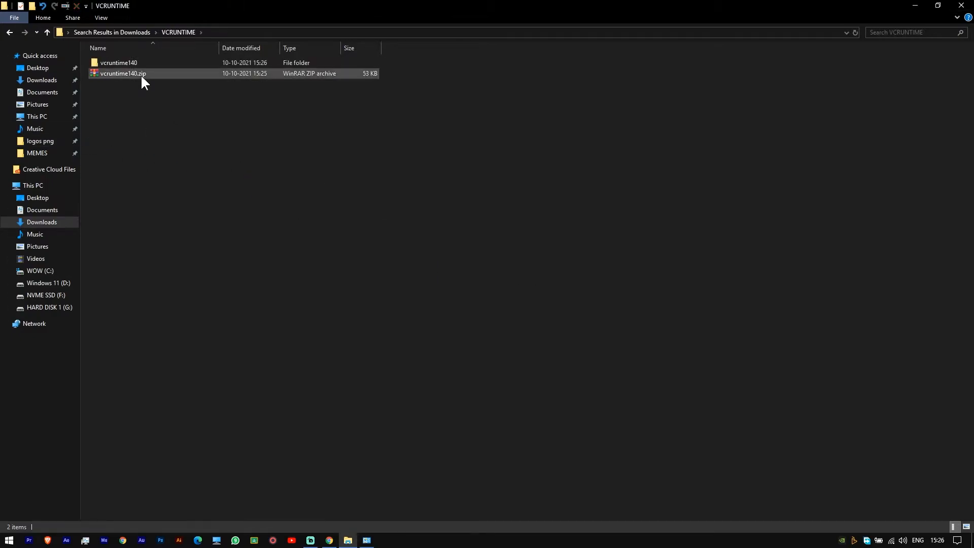
double_click(119, 62)
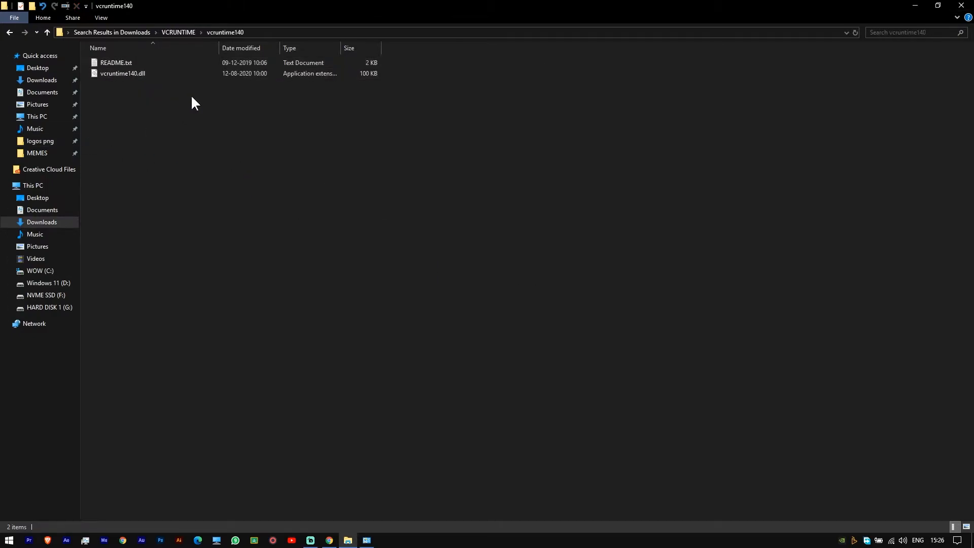
- Copy vcruntime140.dll and head into drive C: toward Windows\System32
right_click(123, 73)
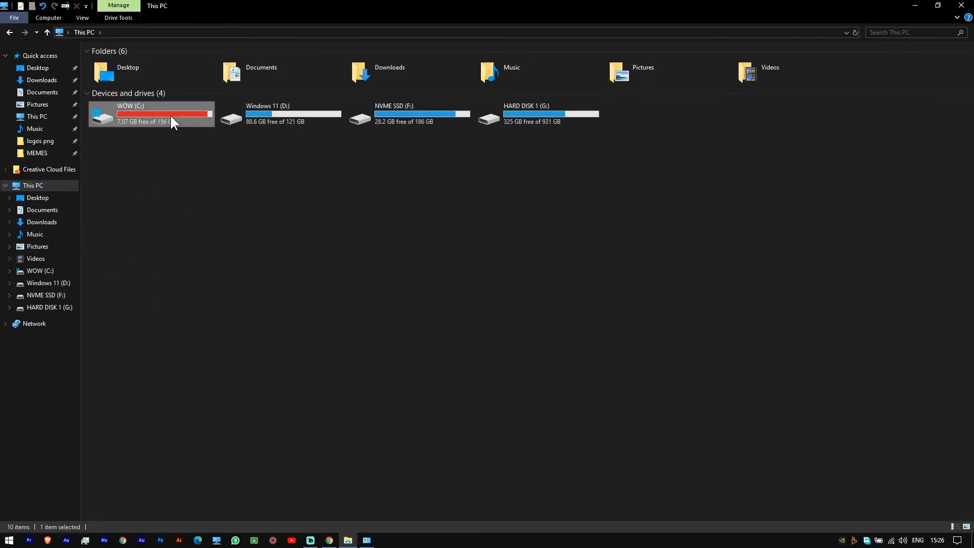
double_click(153, 114)
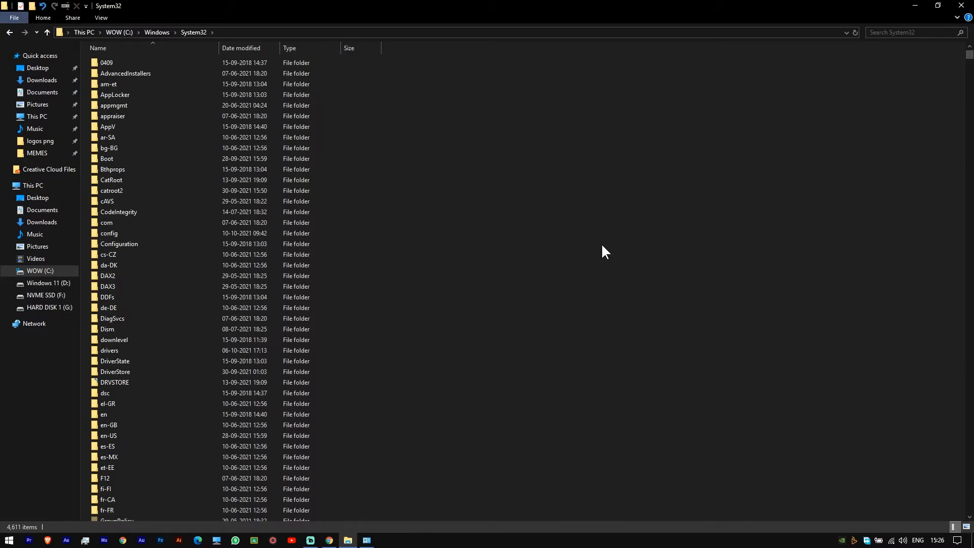
mouse_move(553, 143)
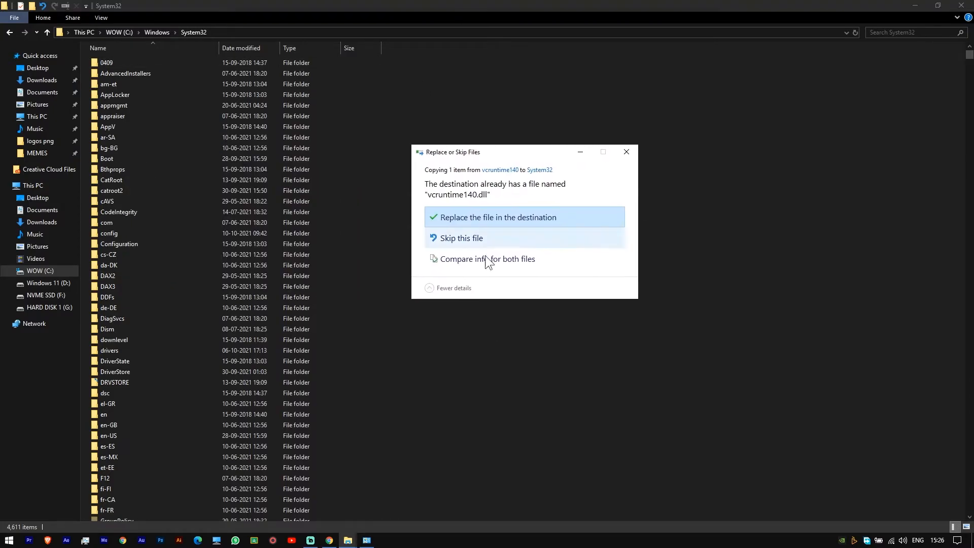
- Replace the existing vcruntime140.dll in System32 and dismiss the Folder In Use warning
click(496, 217)
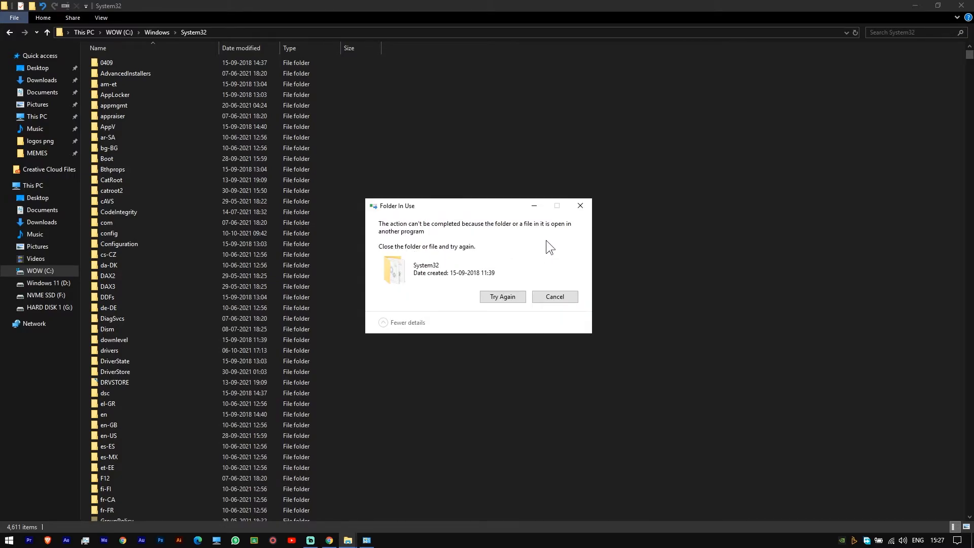
click(554, 296)
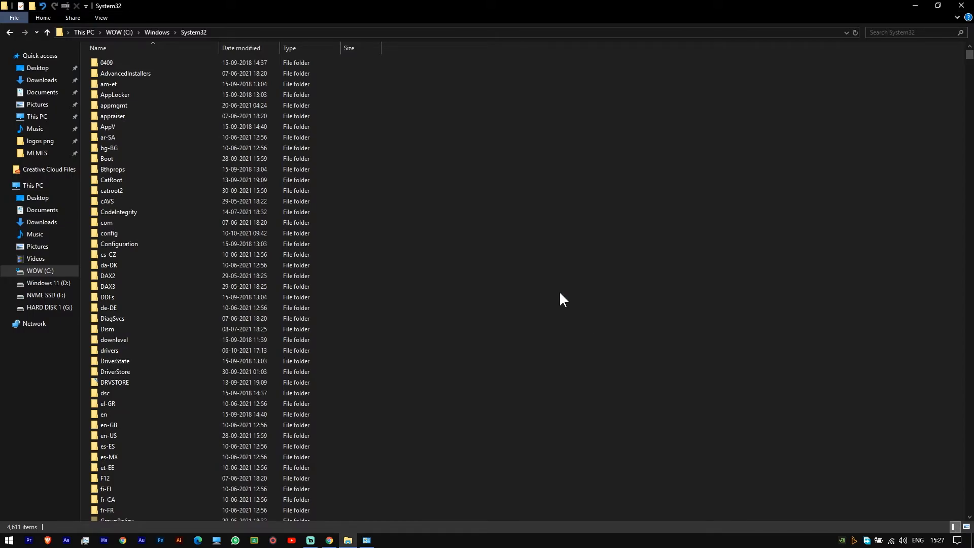
mouse_move(455, 408)
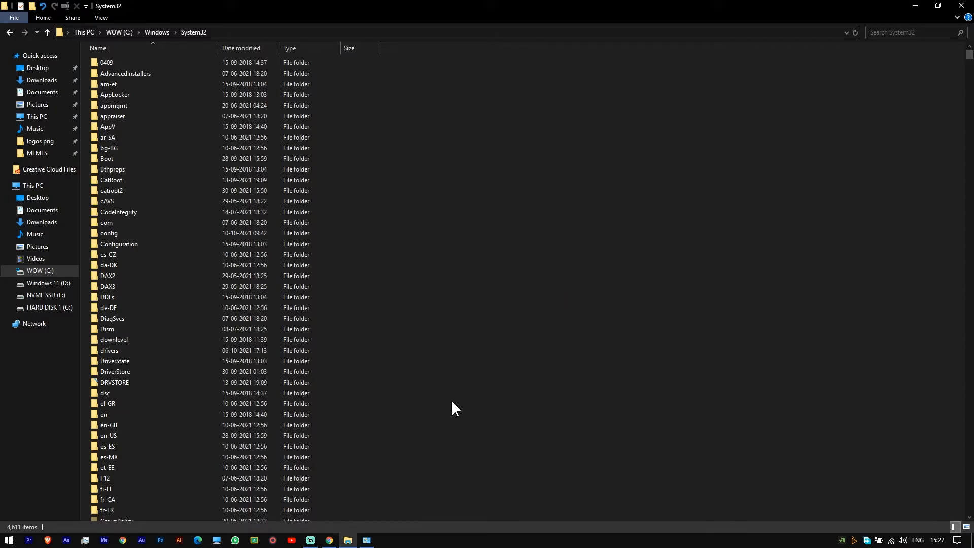
mouse_move(450, 388)
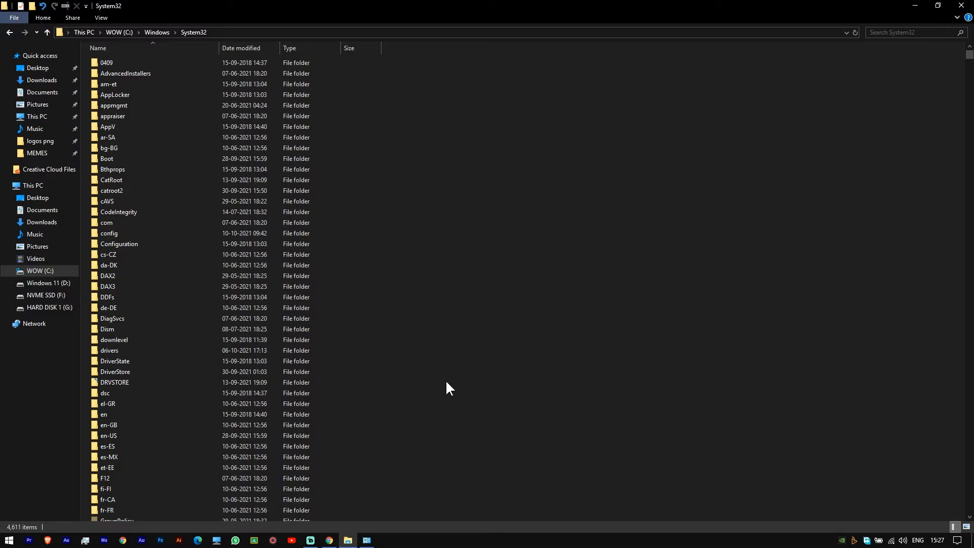
mouse_move(461, 332)
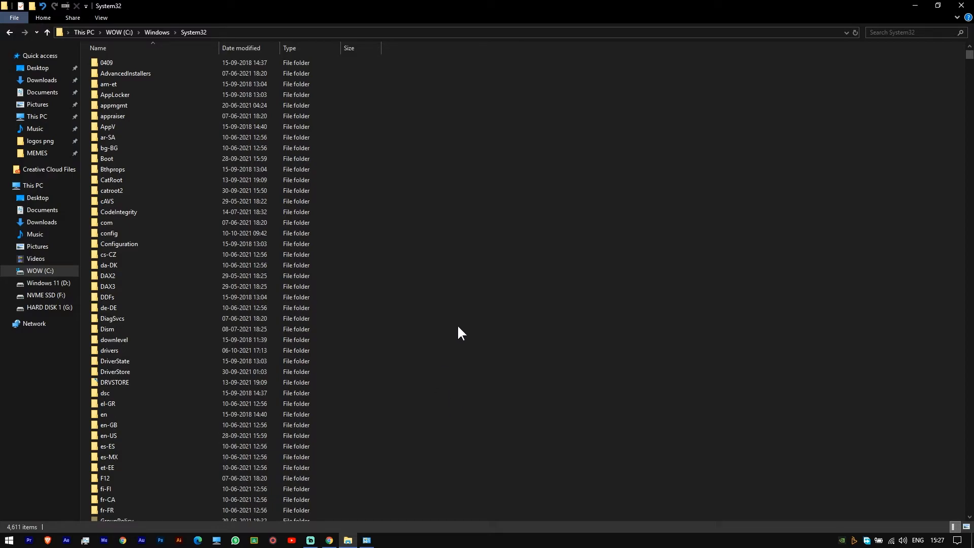